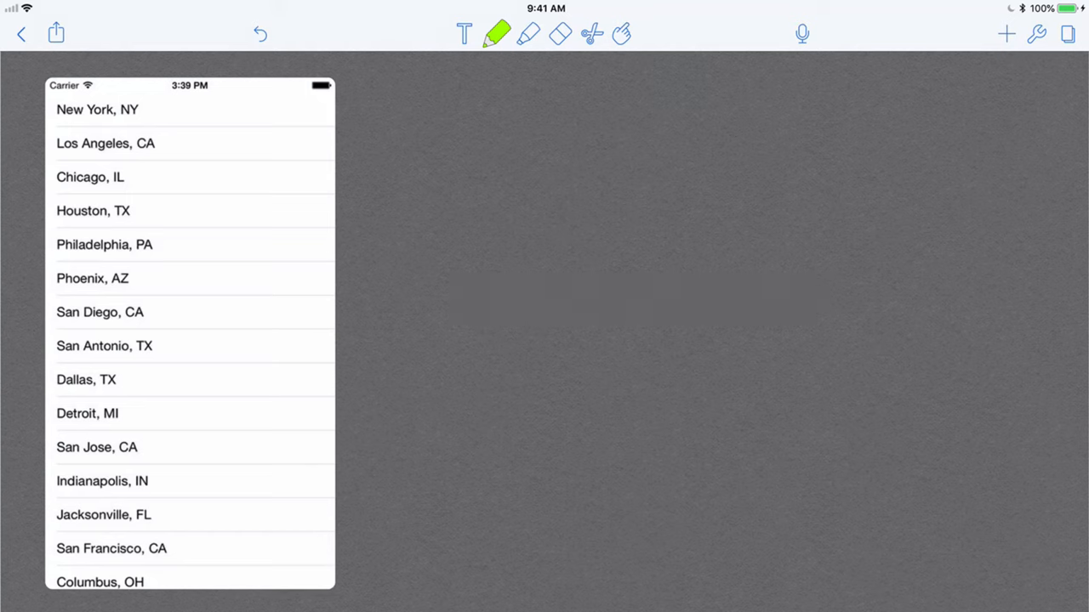
- Mark the city rows with a double-headed arrow, point at San Diego and label it with an underlined 'Row'
drag(356, 140, 355, 255)
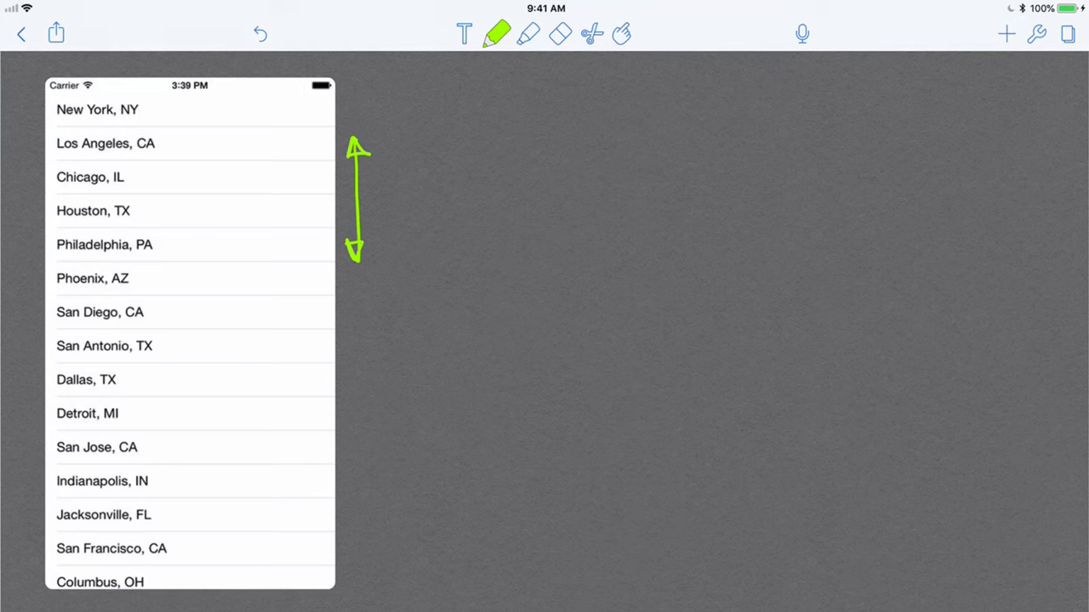
drag(408, 313, 340, 313)
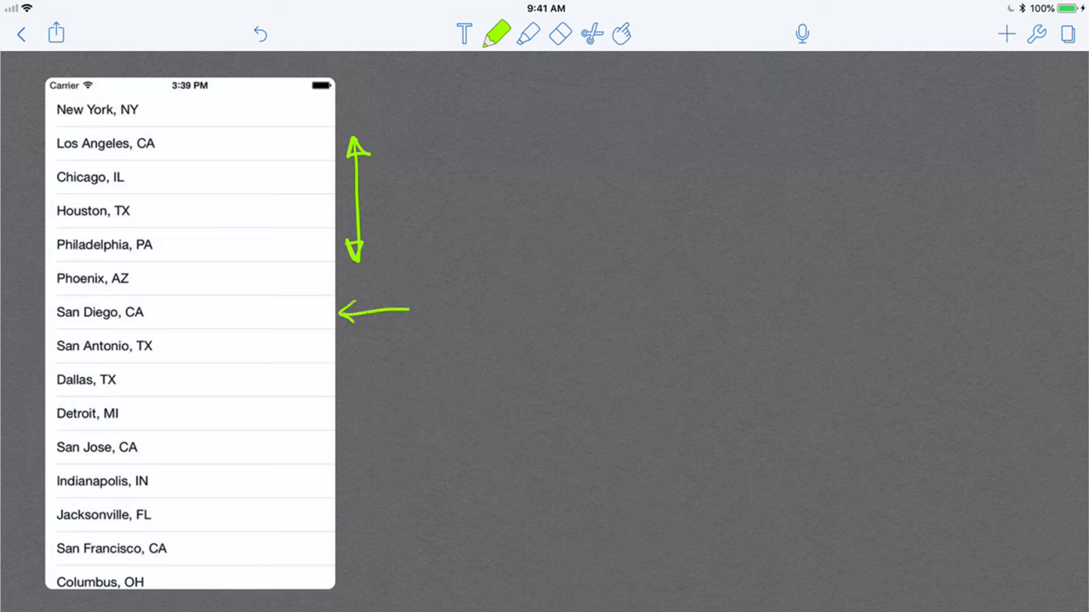
drag(417, 280, 494, 349)
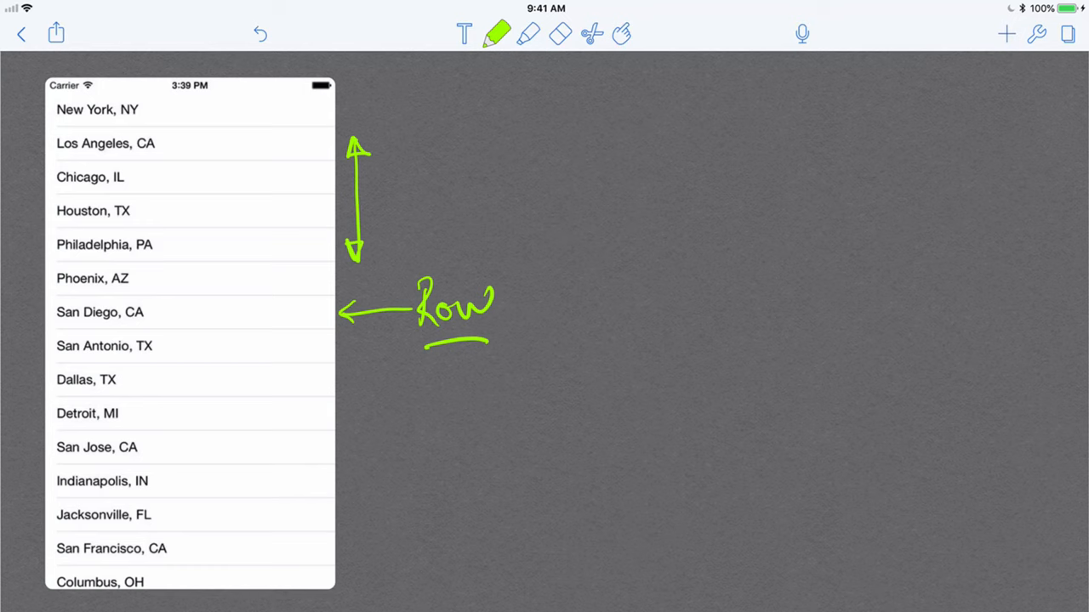
- Add the headings 'UITableViewDataSource' and 'UITableViewDelegate' beside the annotated city list
text(UITableViewDataSource)
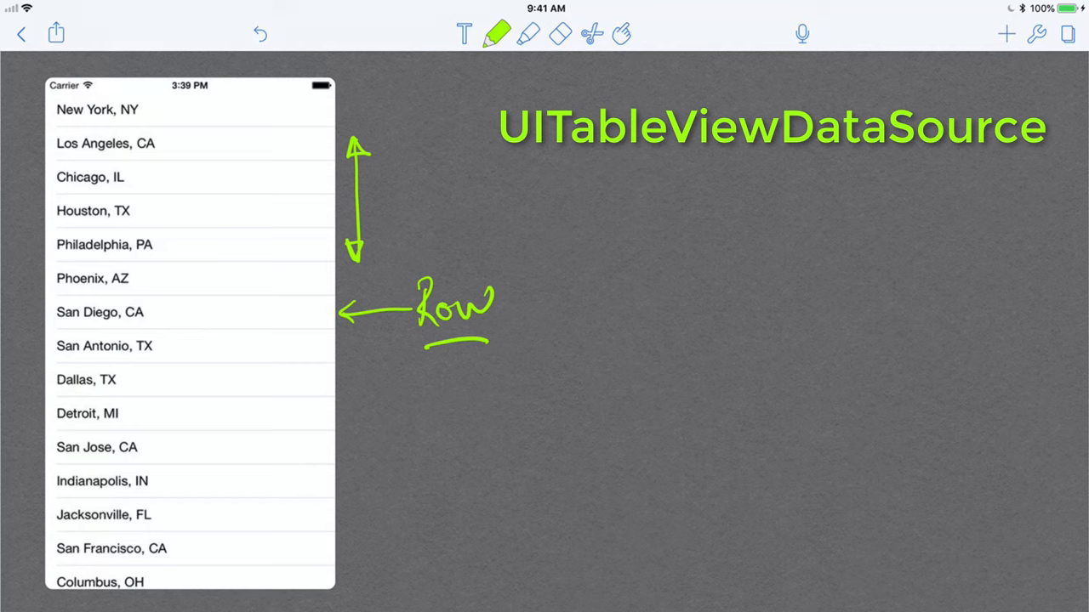
text(UITableViewDelegate)
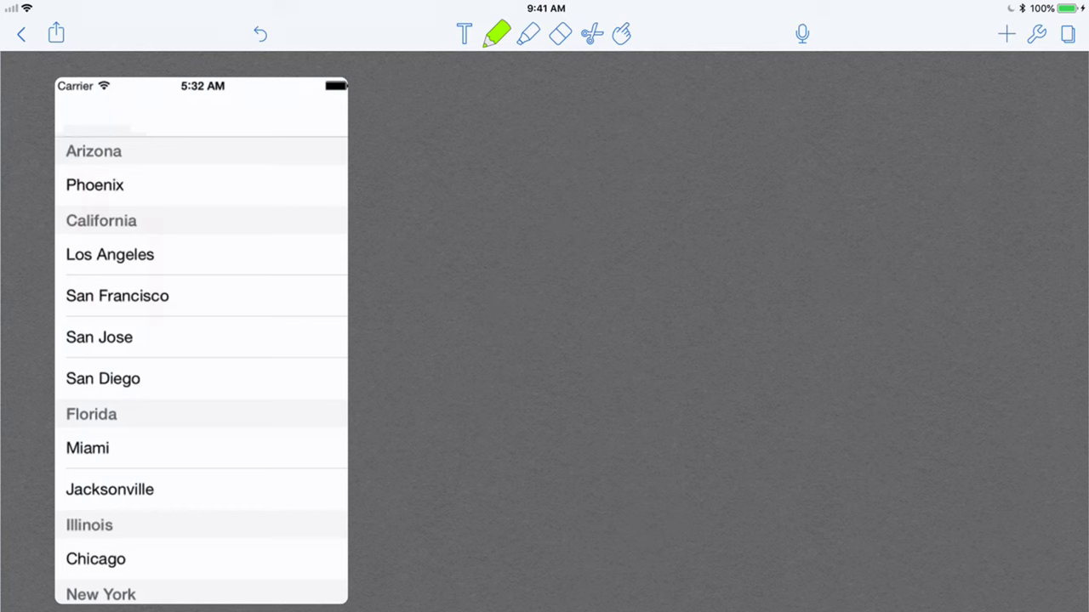
- Point arrows at the Arizona and California headers, number the sections 0-3 and circle San Jose
drag(422, 151, 357, 155)
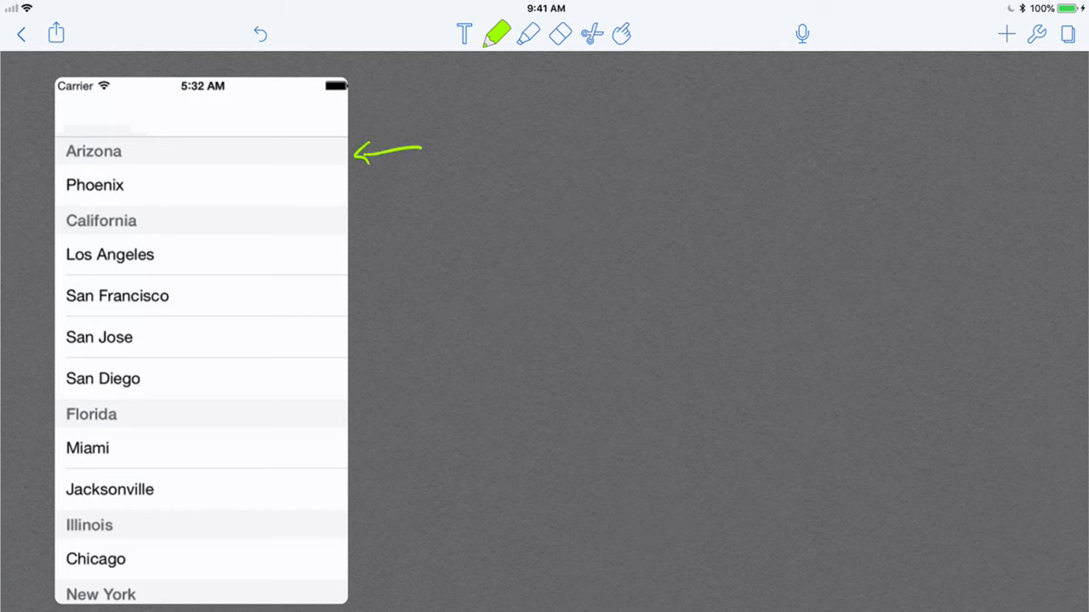
drag(434, 221, 360, 220)
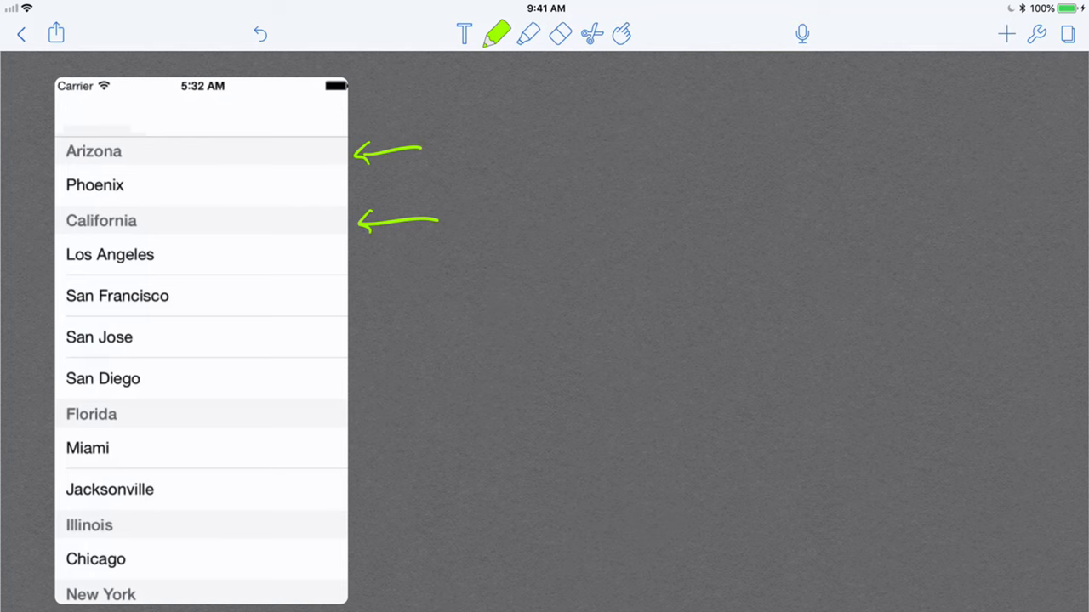
drag(34, 144, 48, 157)
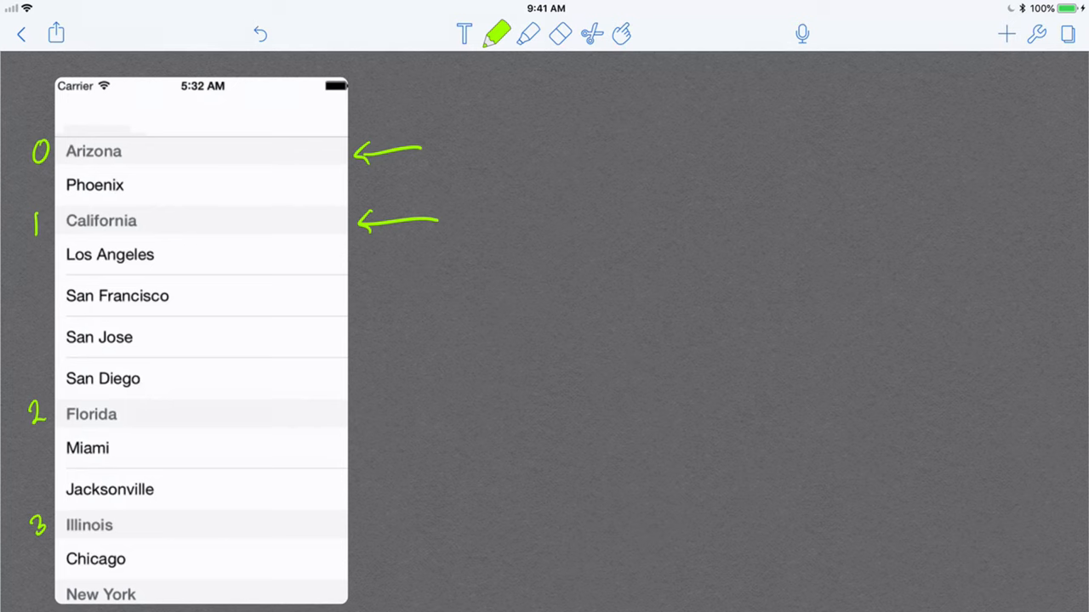
drag(195, 319, 361, 320)
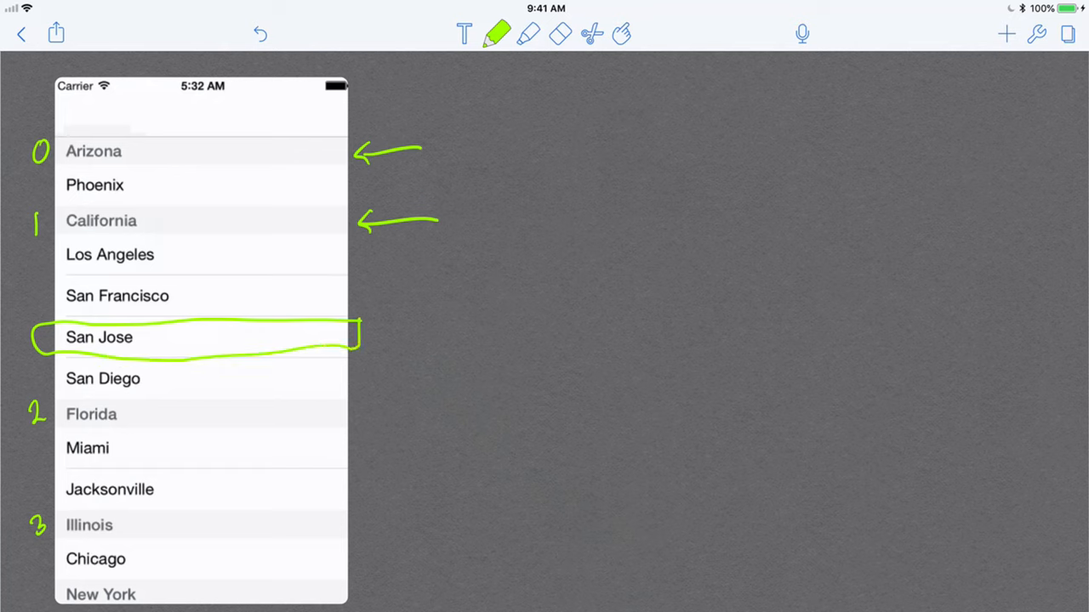
- Label the circled San Jose row as 'section 1' / 'Row 2' with a leader line
drag(357, 332, 544, 306)
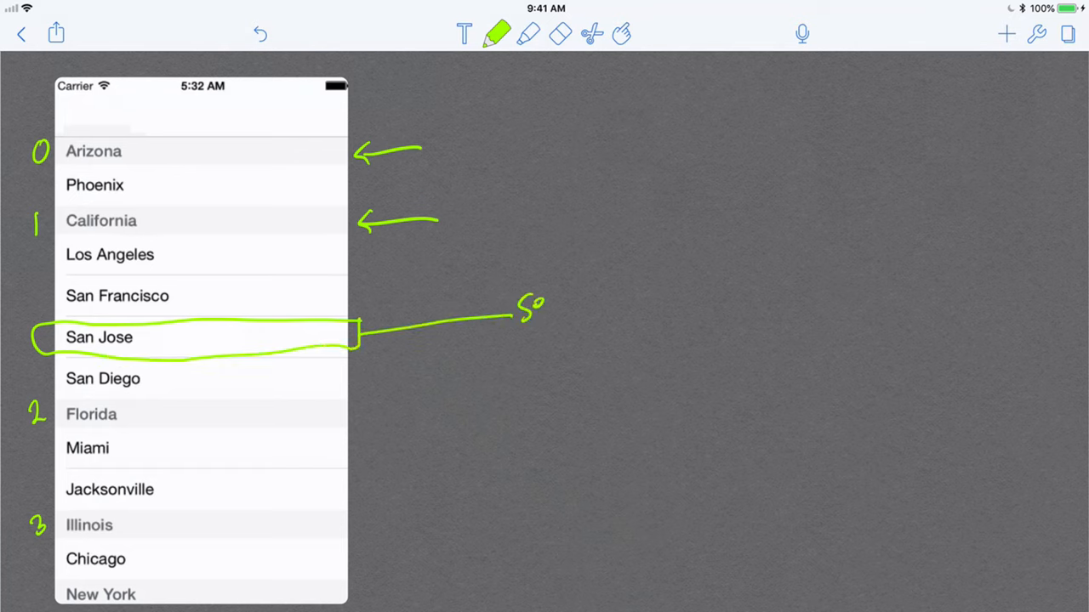
text(section 1)
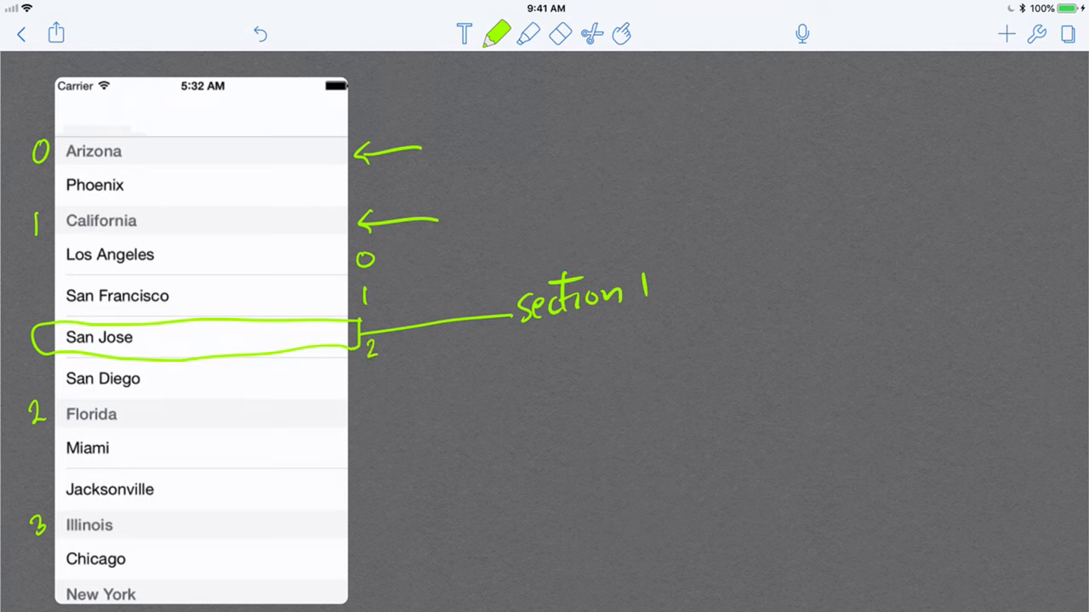
drag(536, 340, 562, 374)
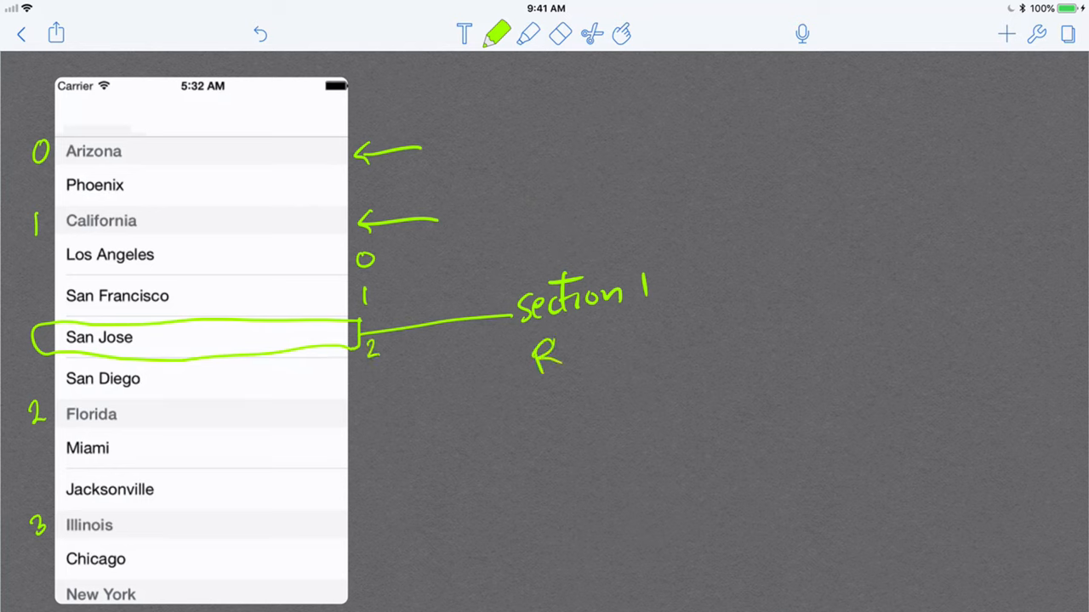
text(Row 2)
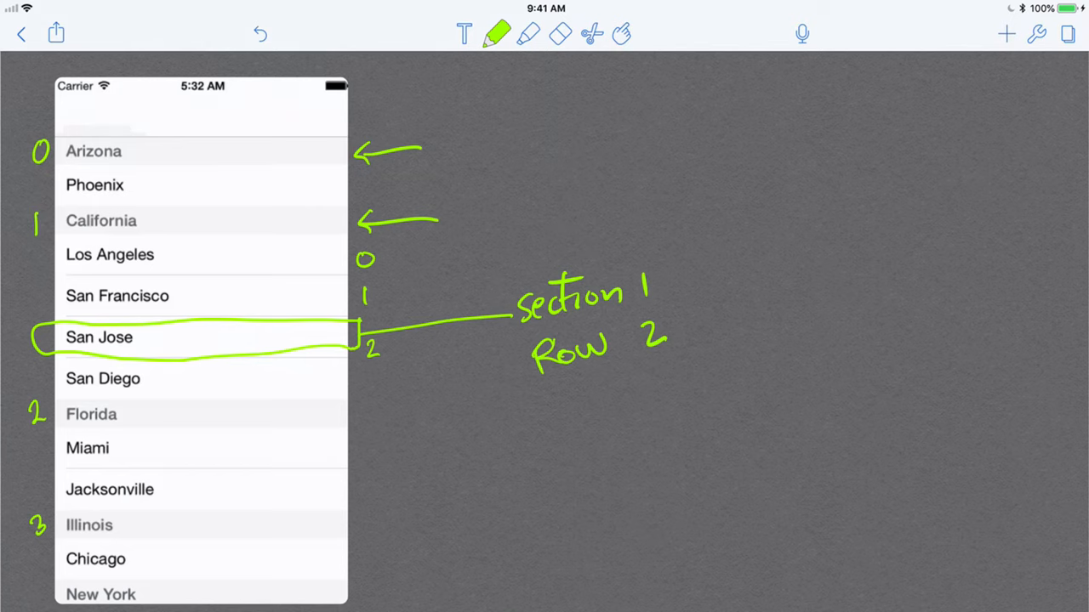
- Circle the section 1 Row 2 label and lead an arrow from it to the heading 'IndexPath'
drag(553, 225, 680, 255)
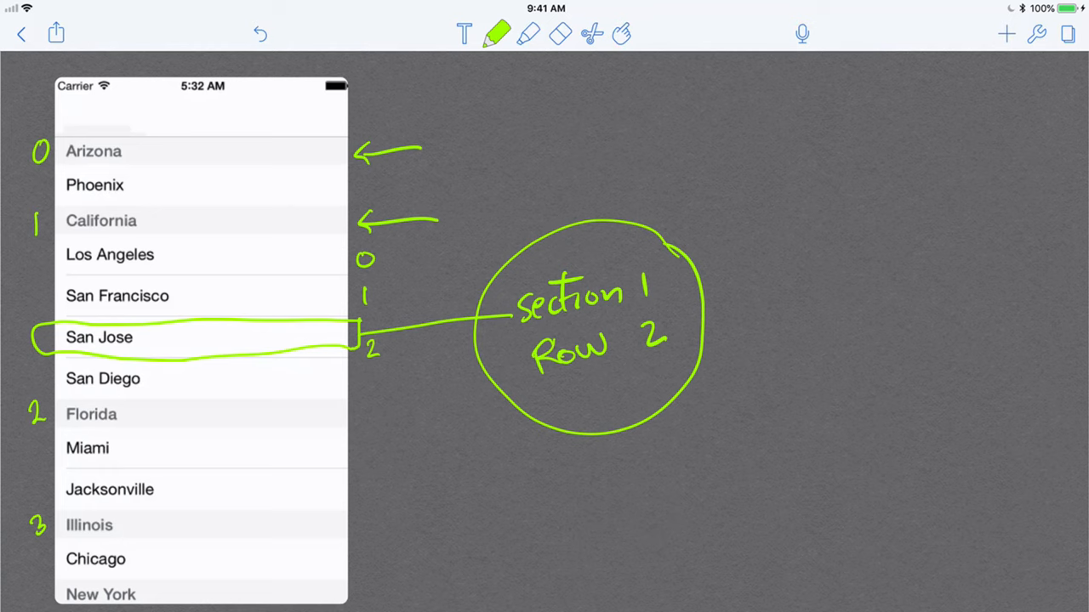
drag(680, 272, 796, 225)
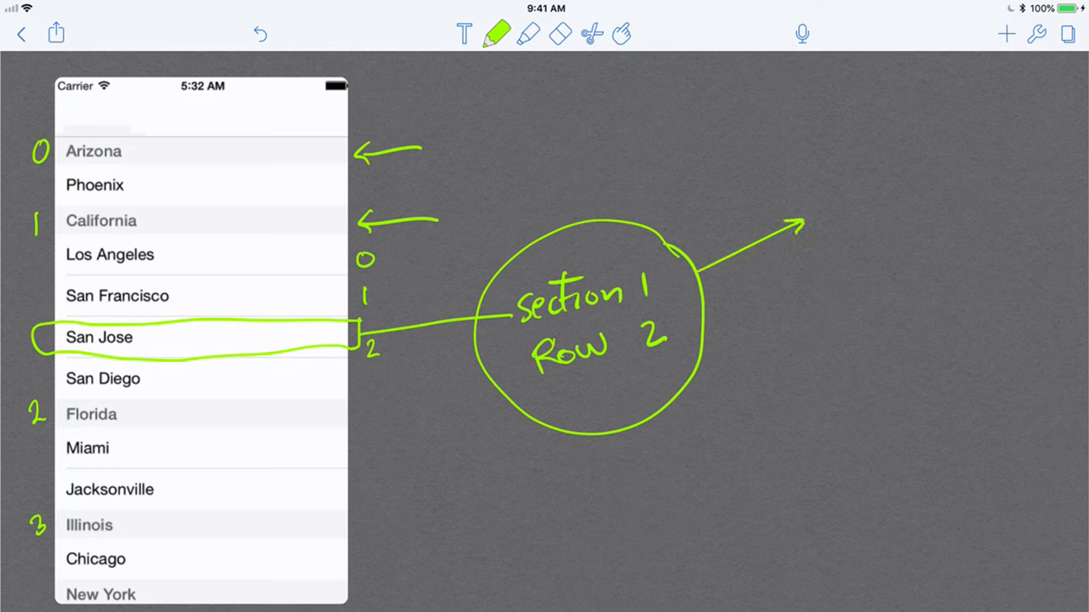
text(IndexPath)
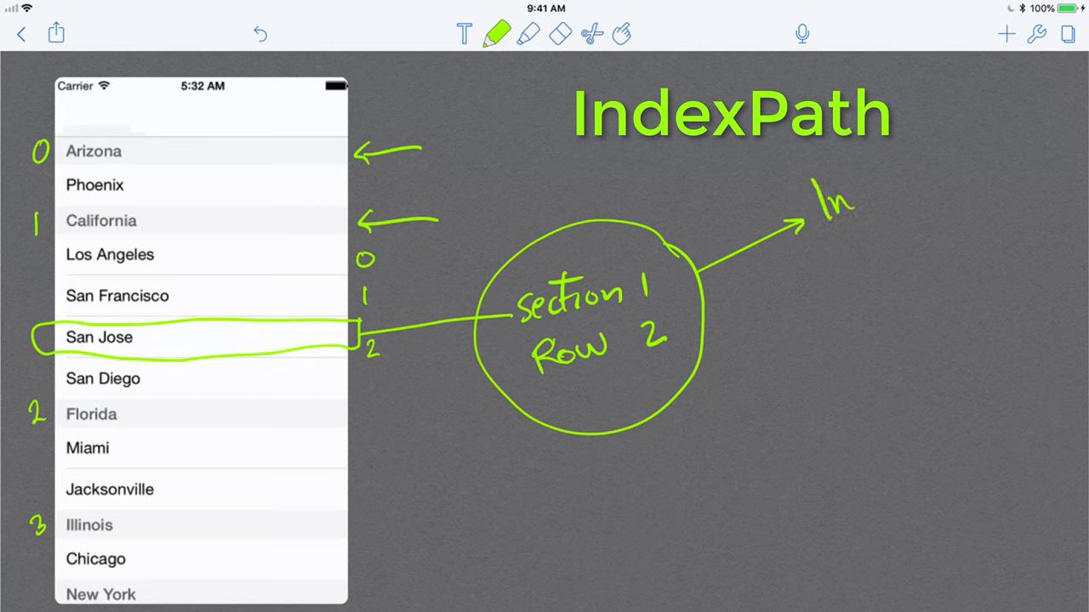